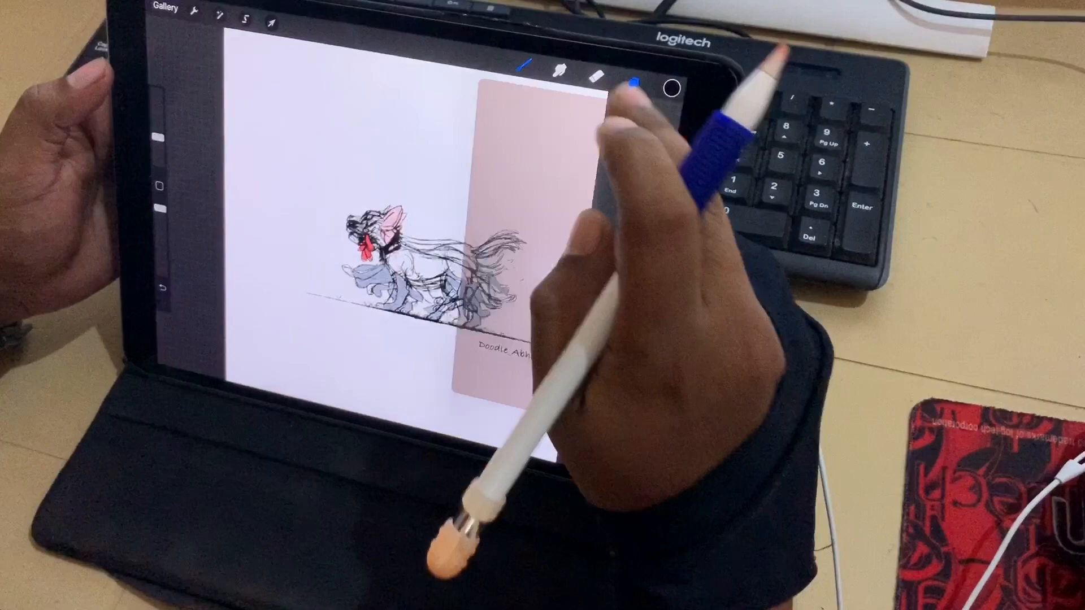
Untick the other Layer 2 frame layers so a single running-dog pose remains visible.
left_click(637, 90)
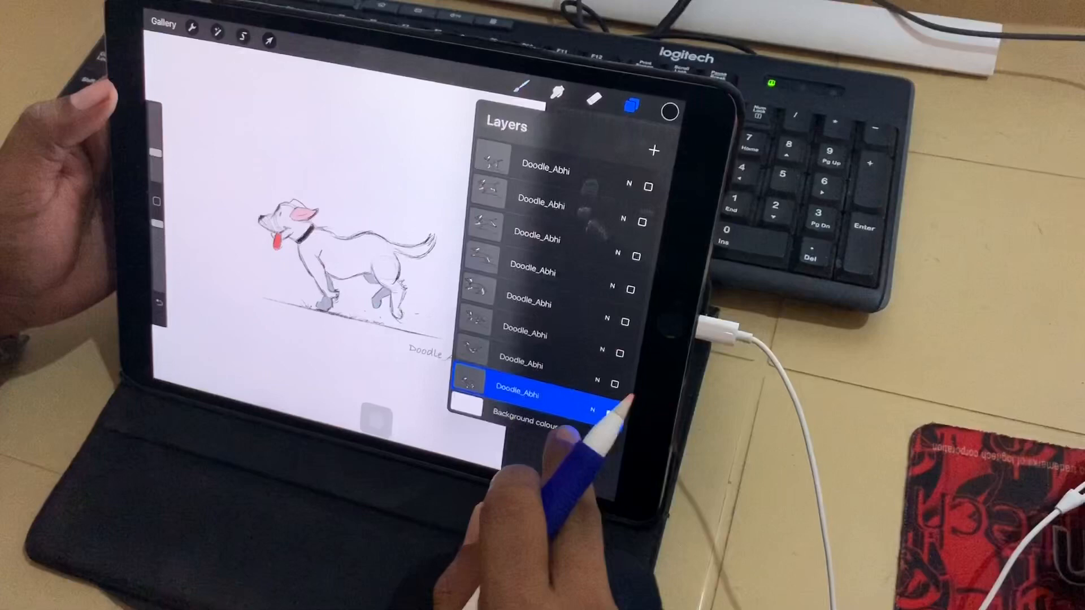
left_click(515, 394)
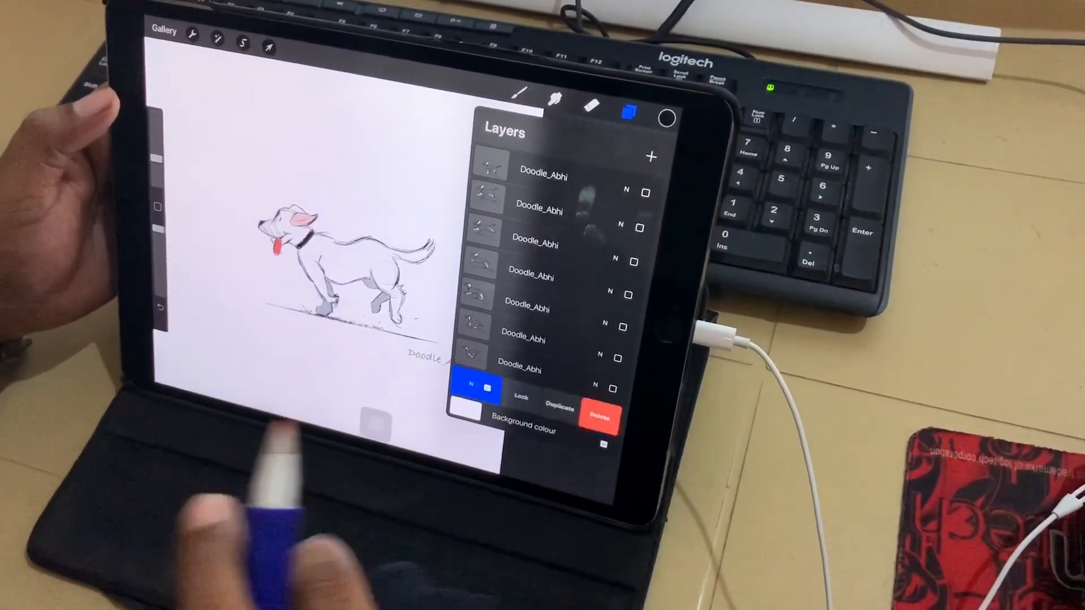
left_click(519, 398)
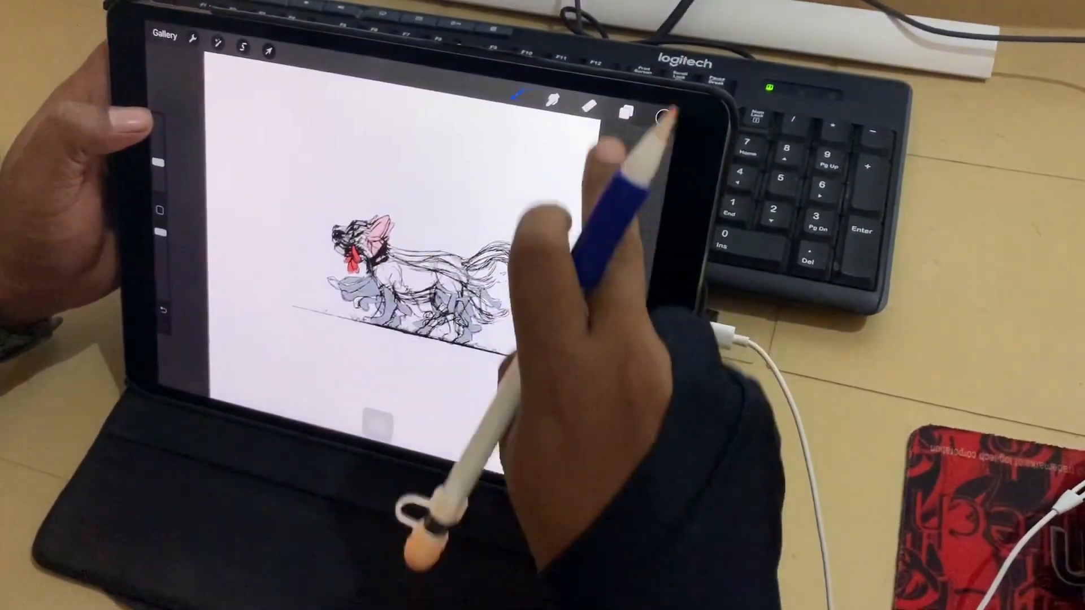
left_click(619, 109)
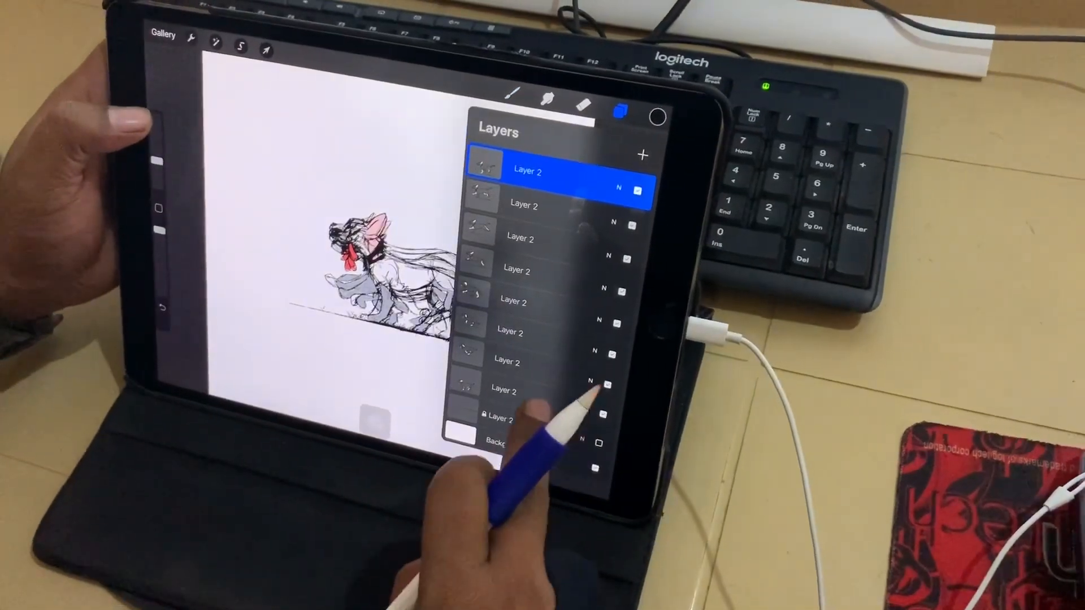
left_click(505, 389)
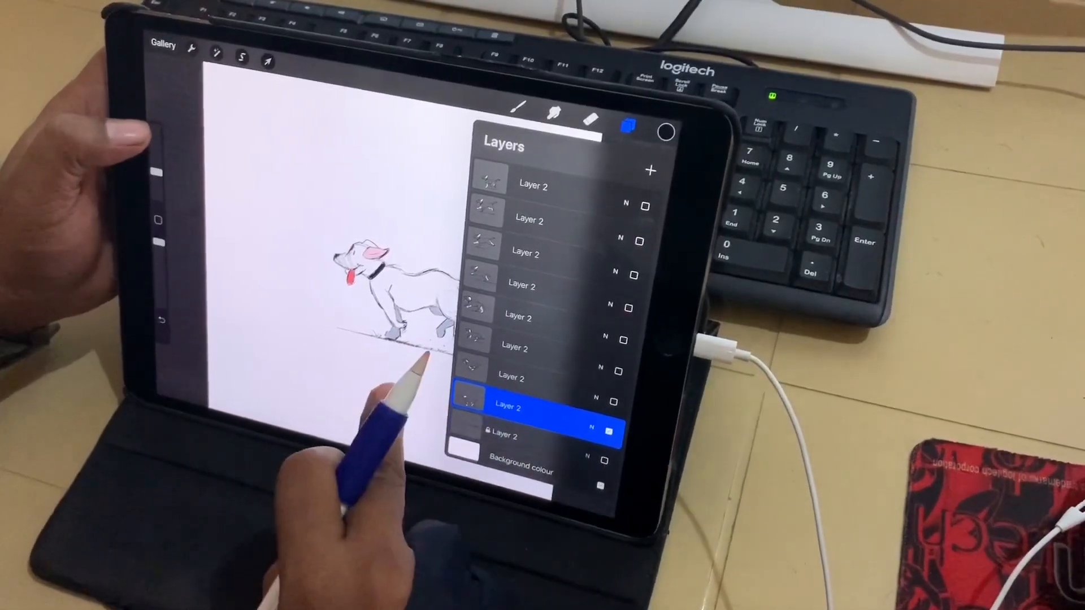
left_click(626, 128)
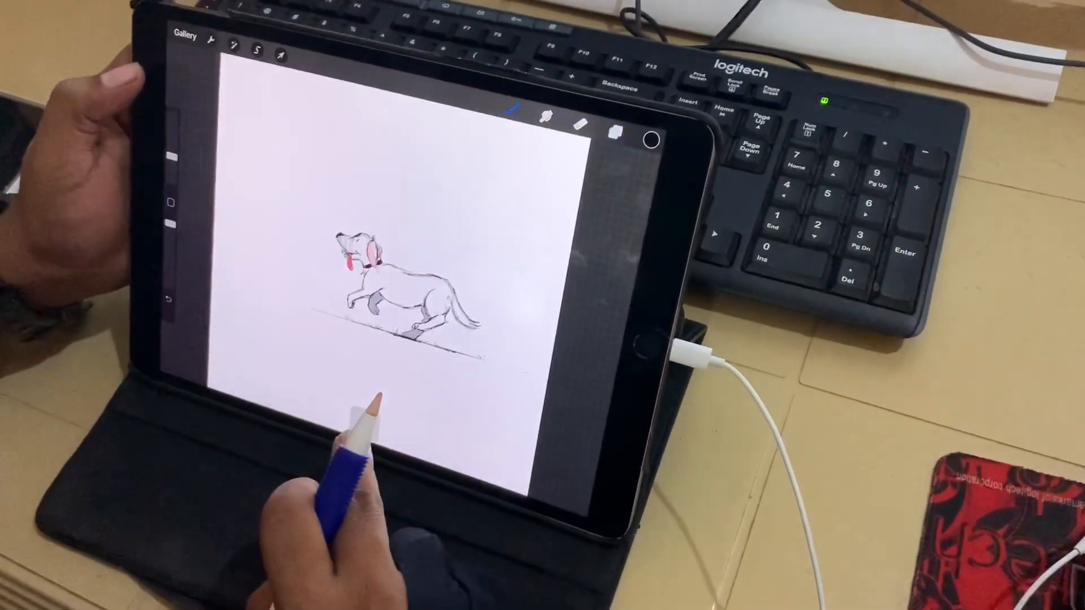
Set one dog frame layer to 6% opacity and re-enable all hidden frame layers.
left_click(614, 132)
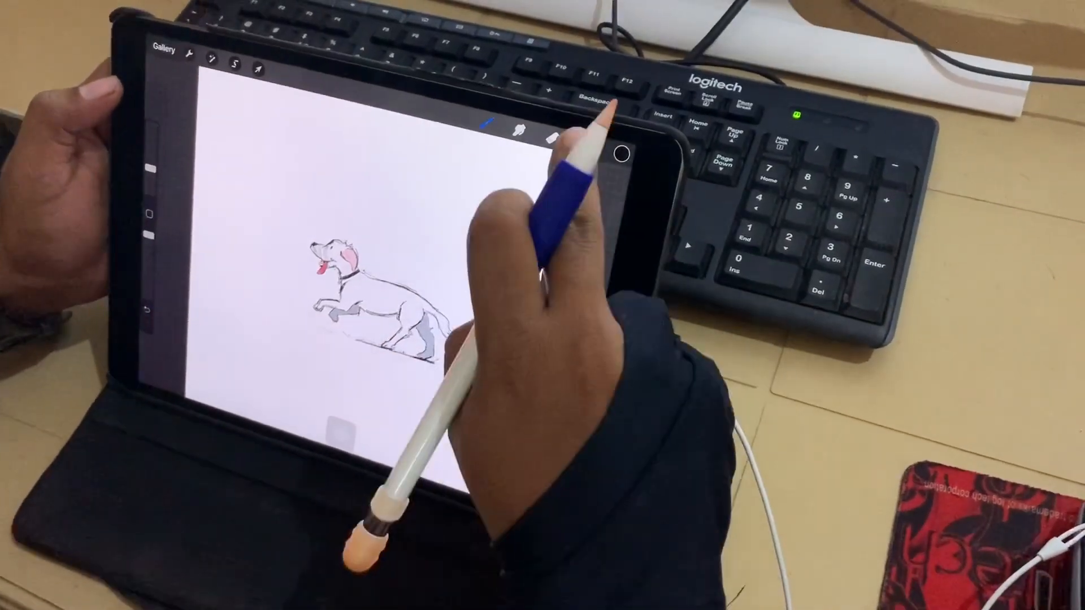
left_click(600, 151)
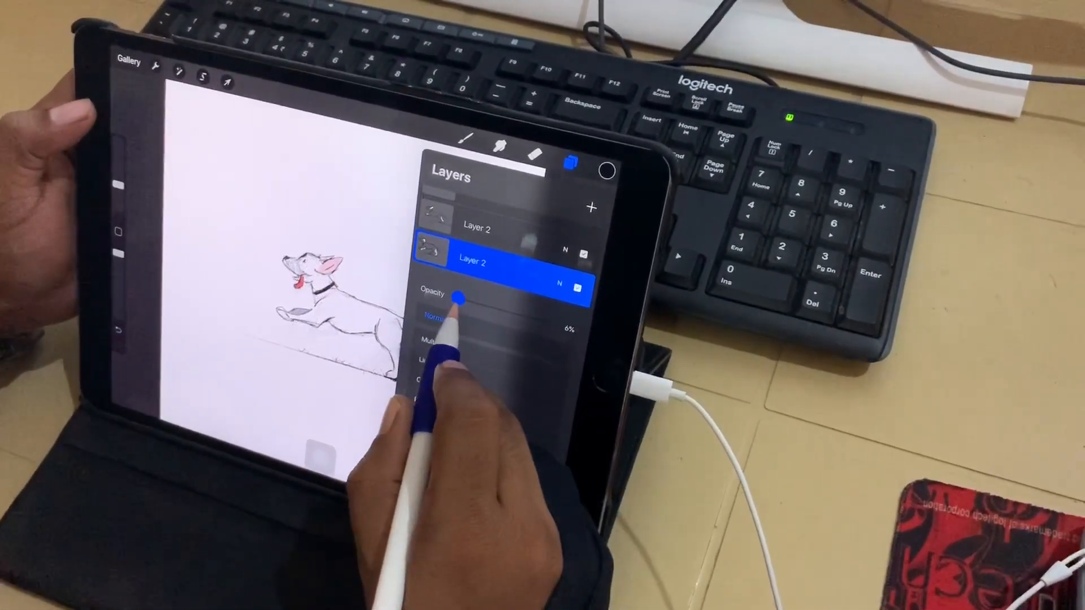
left_click_drag(456, 296, 484, 299)
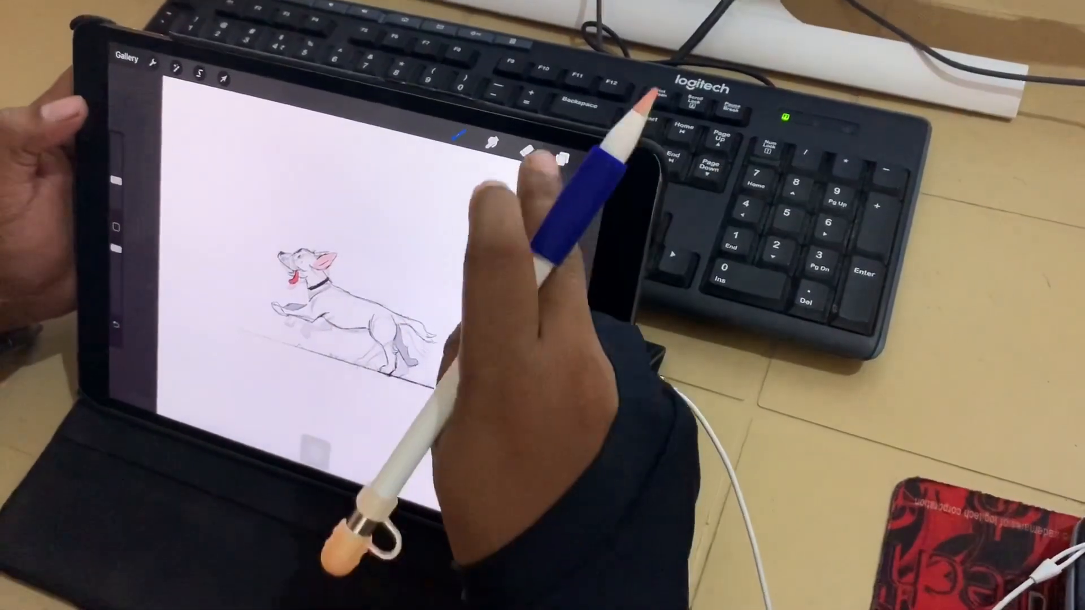
left_click(561, 168)
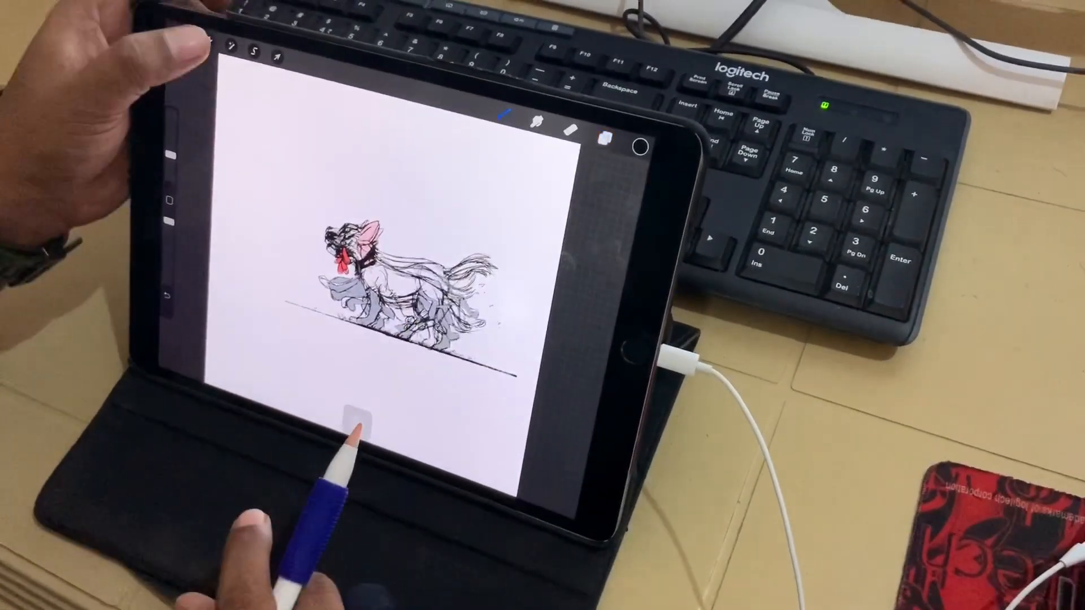
Choose Animated GIF under Actions > Share > Share Layers for the running-dog animation.
left_click(254, 43)
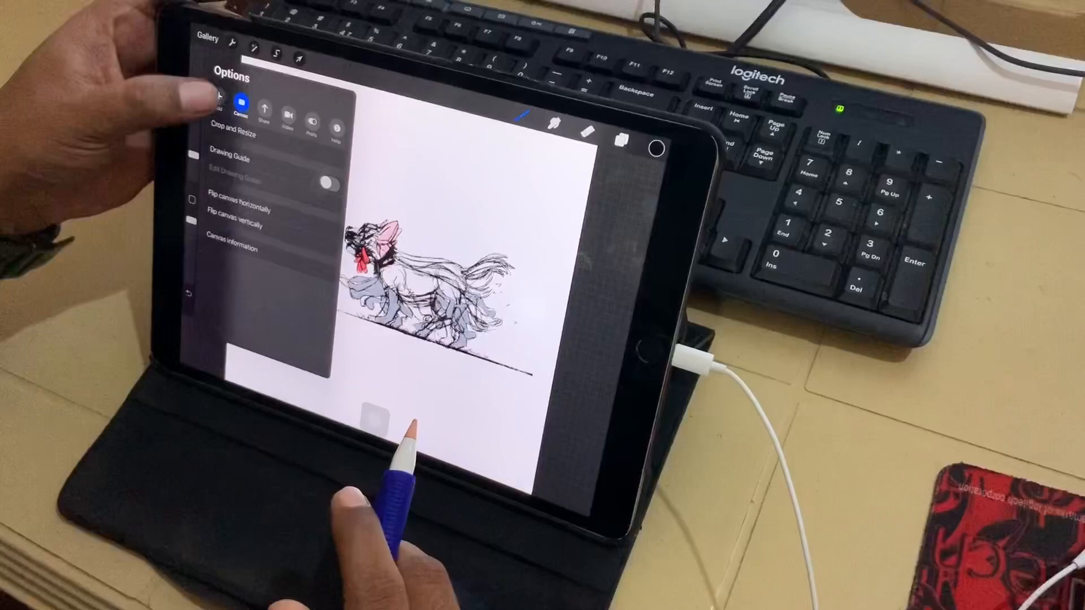
left_click(264, 119)
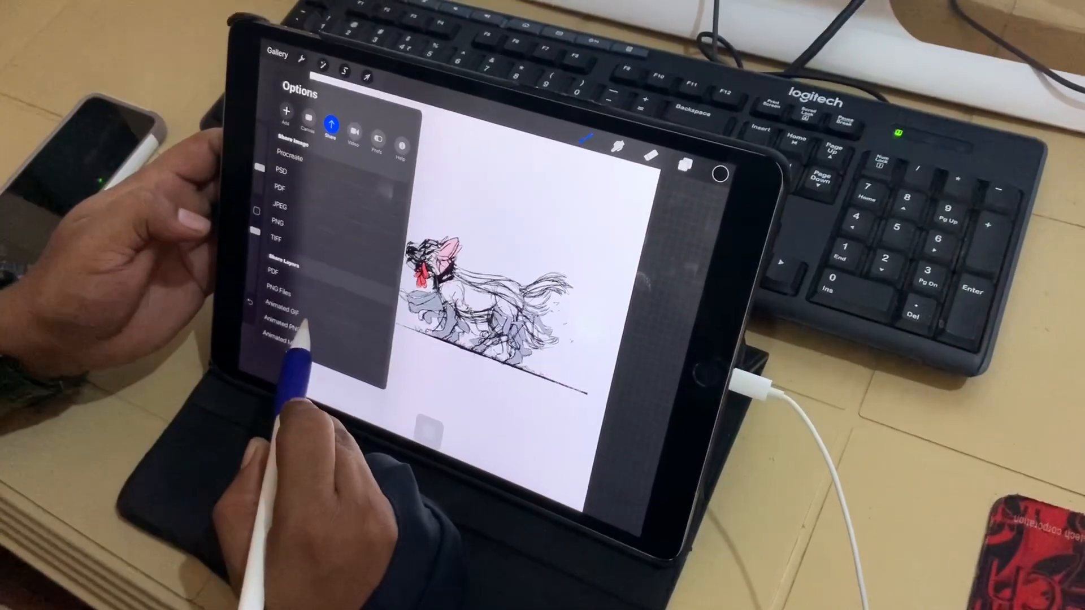
left_click(277, 307)
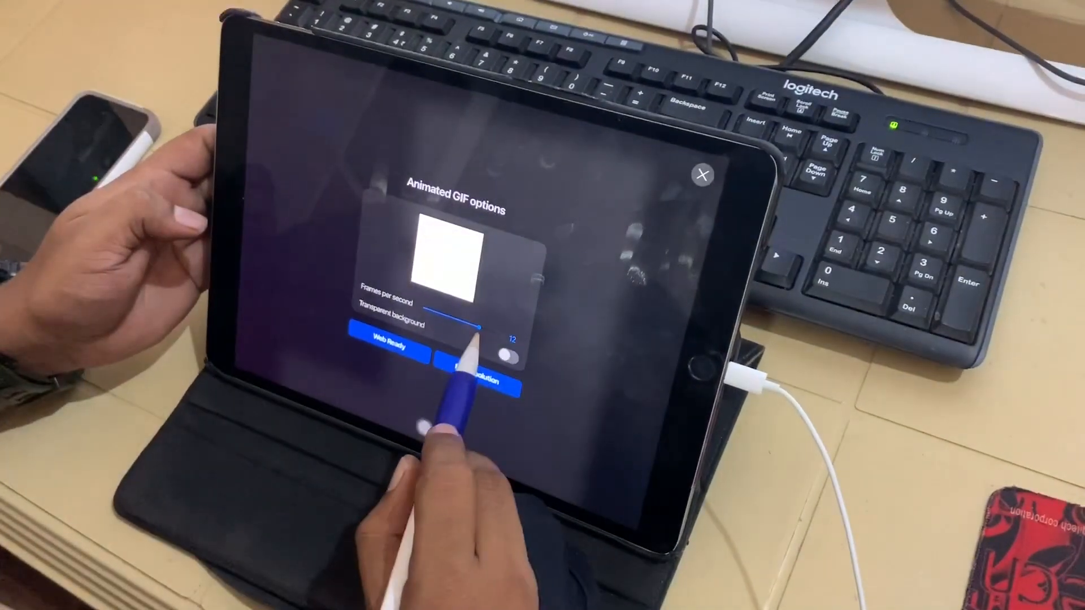
Export the GIF at 12 frames per second and Full Resolution, then return to the canvas.
left_click_drag(484, 326, 463, 305)
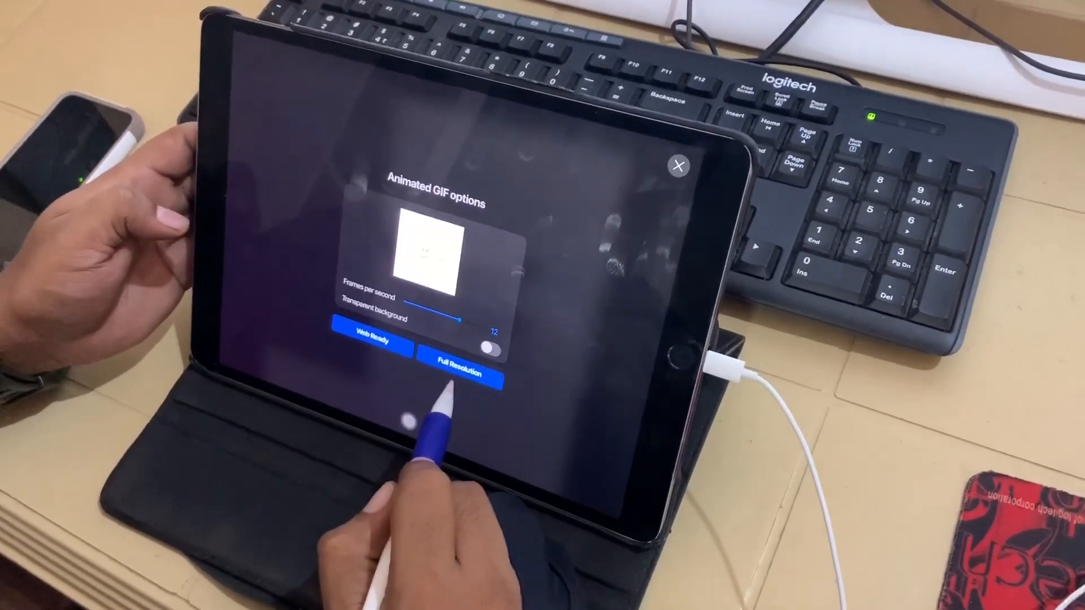
left_click(459, 376)
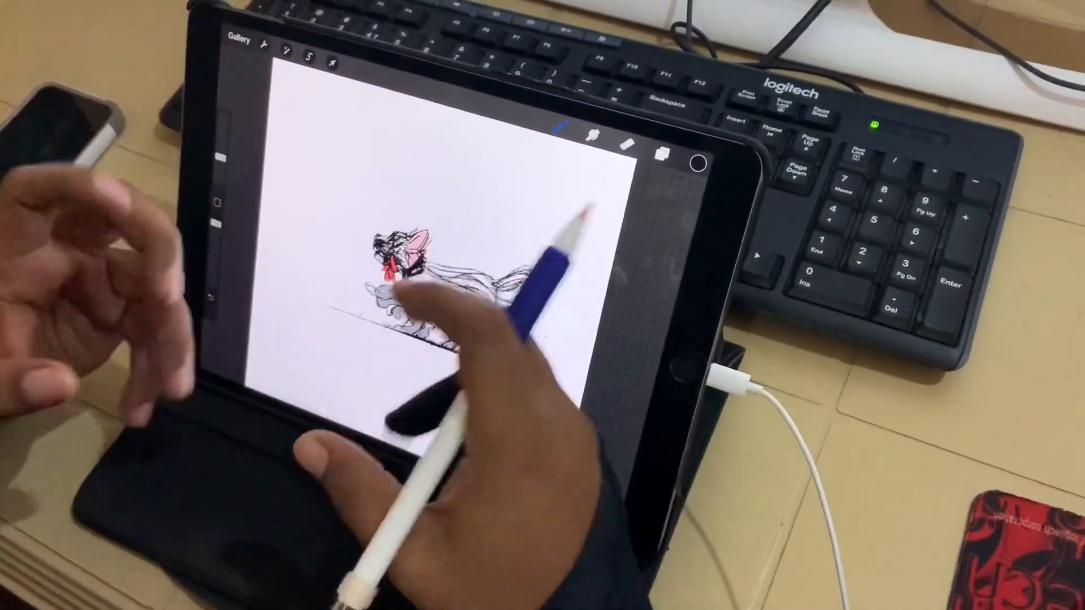
left_click(663, 153)
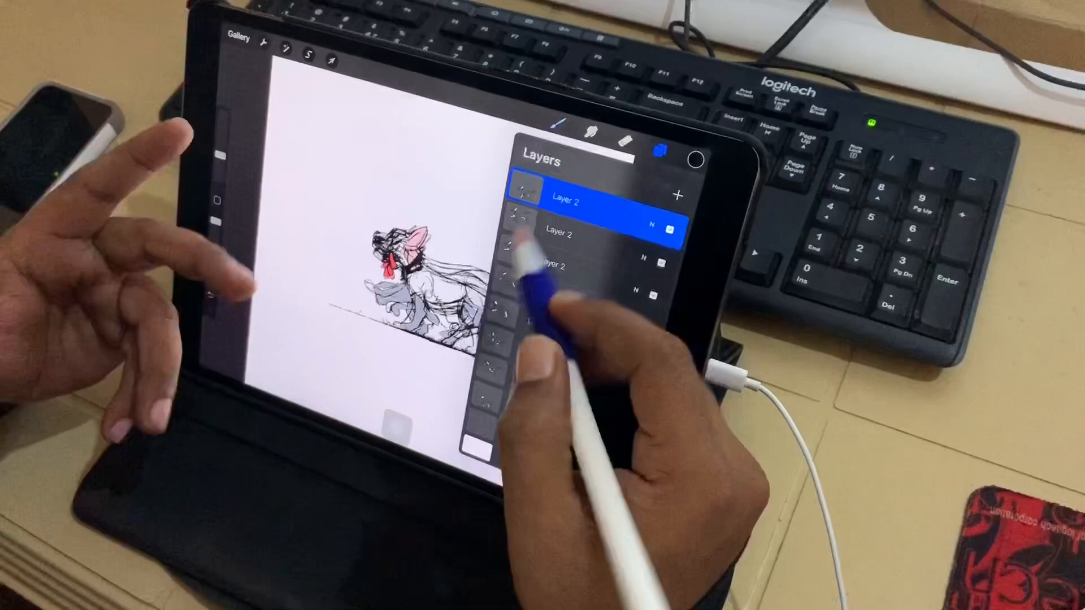
left_click(665, 152)
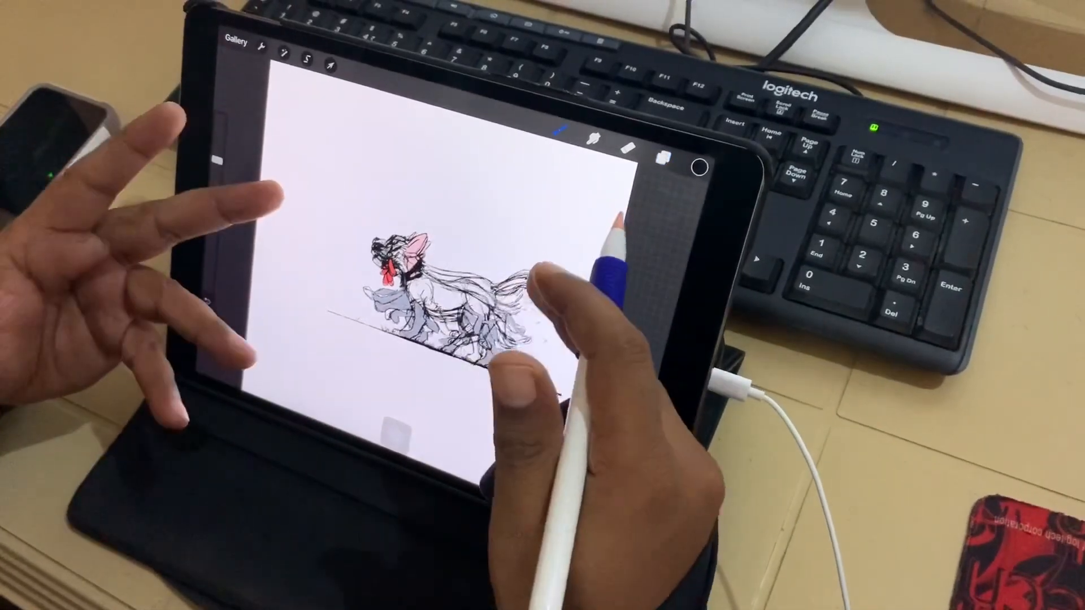